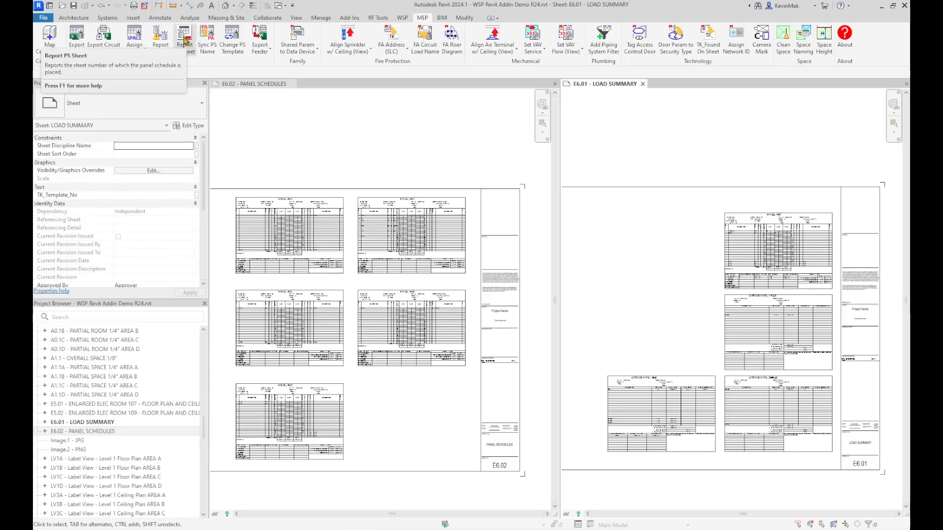
mouse_move(227, 105)
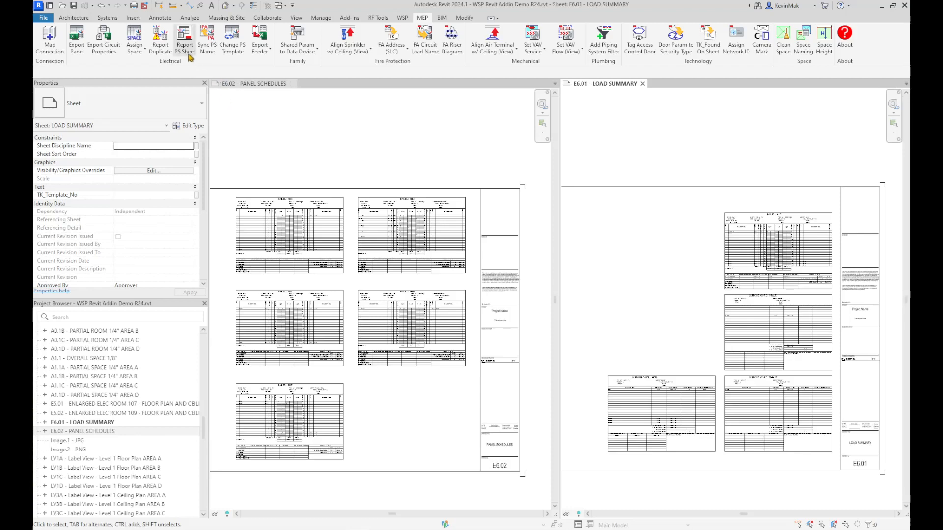
Step: Run Report PS Sheet on all nine panel schedules to list their sheets (E6.01, E6.02)
left_click(185, 40)
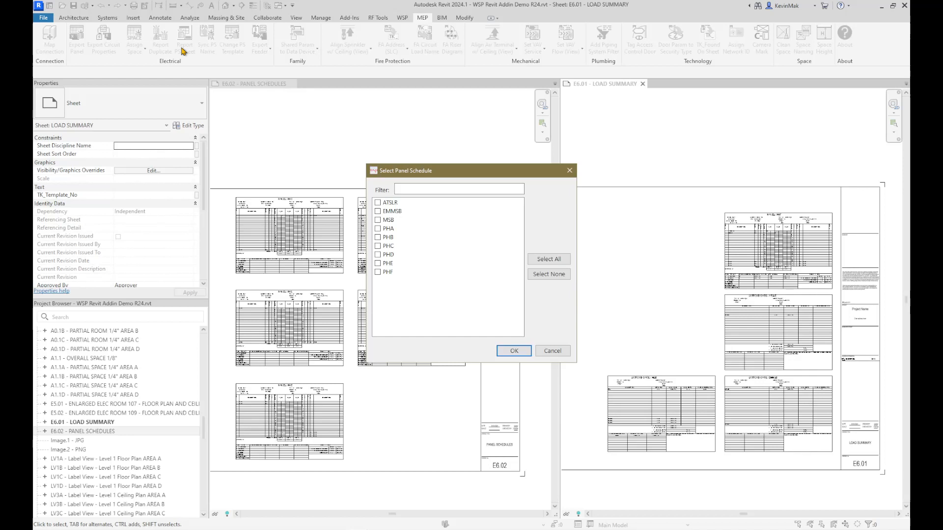
mouse_move(233, 95)
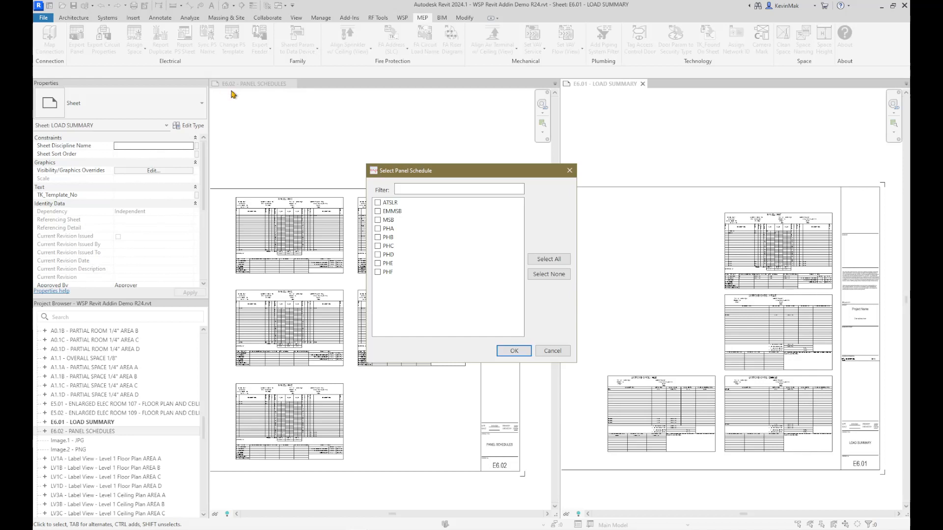
left_click(548, 259)
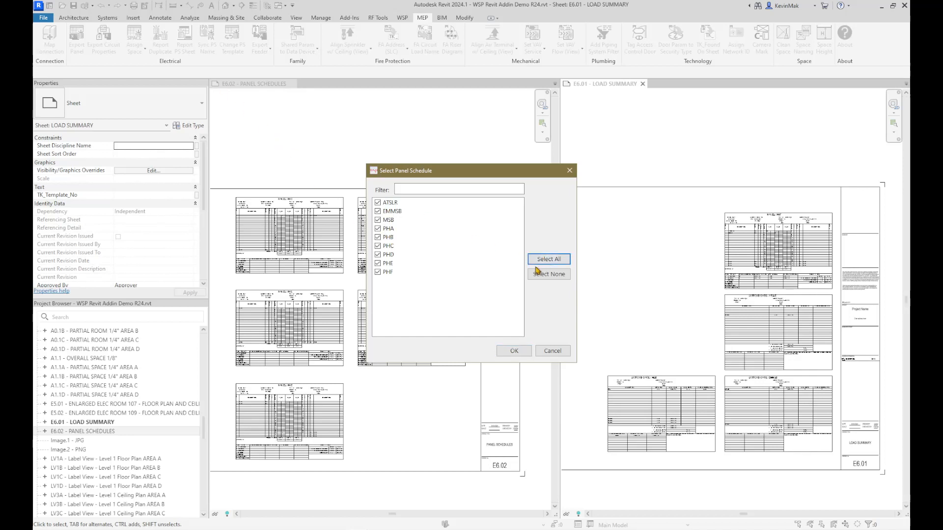
left_click(514, 351)
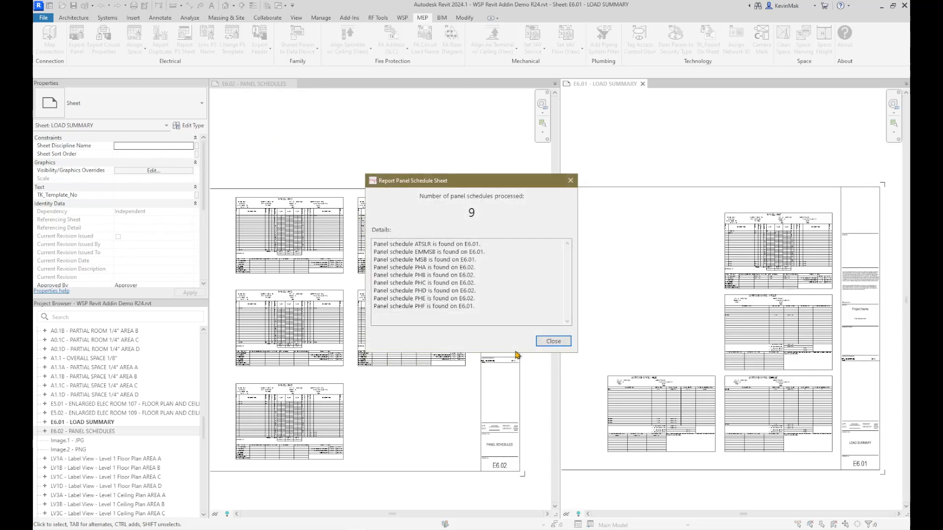